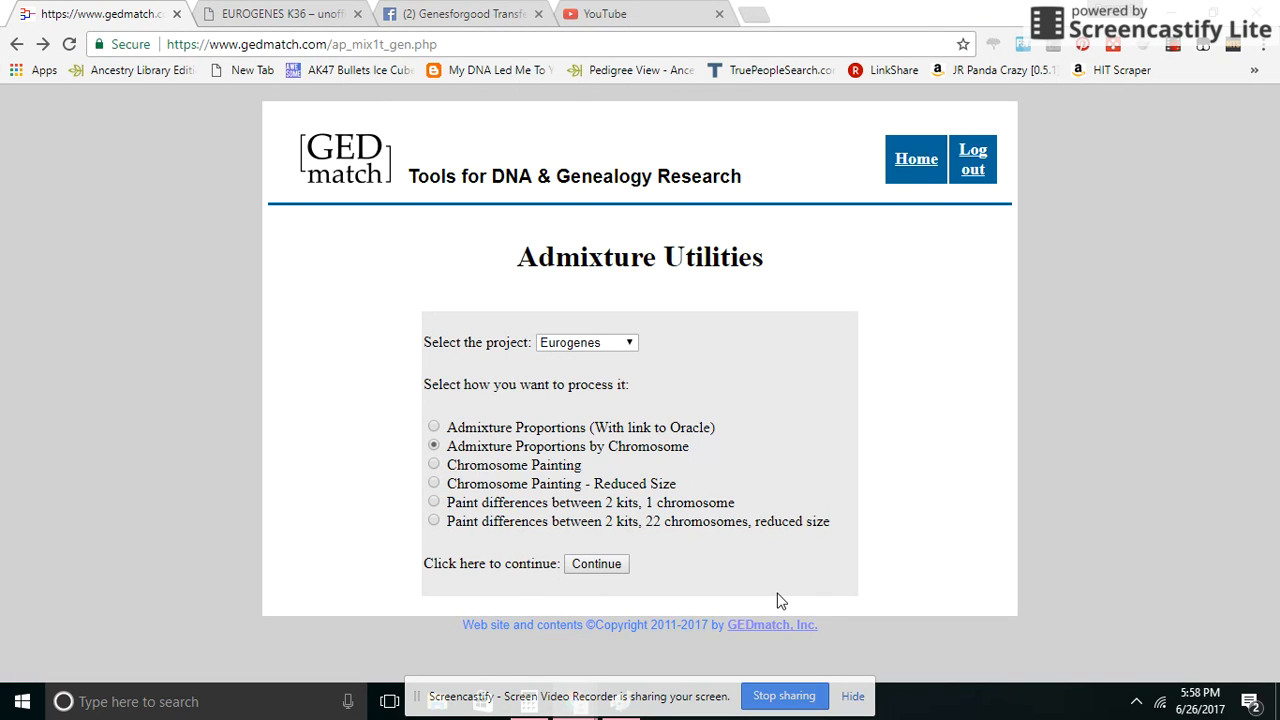
mouse_move(630, 408)
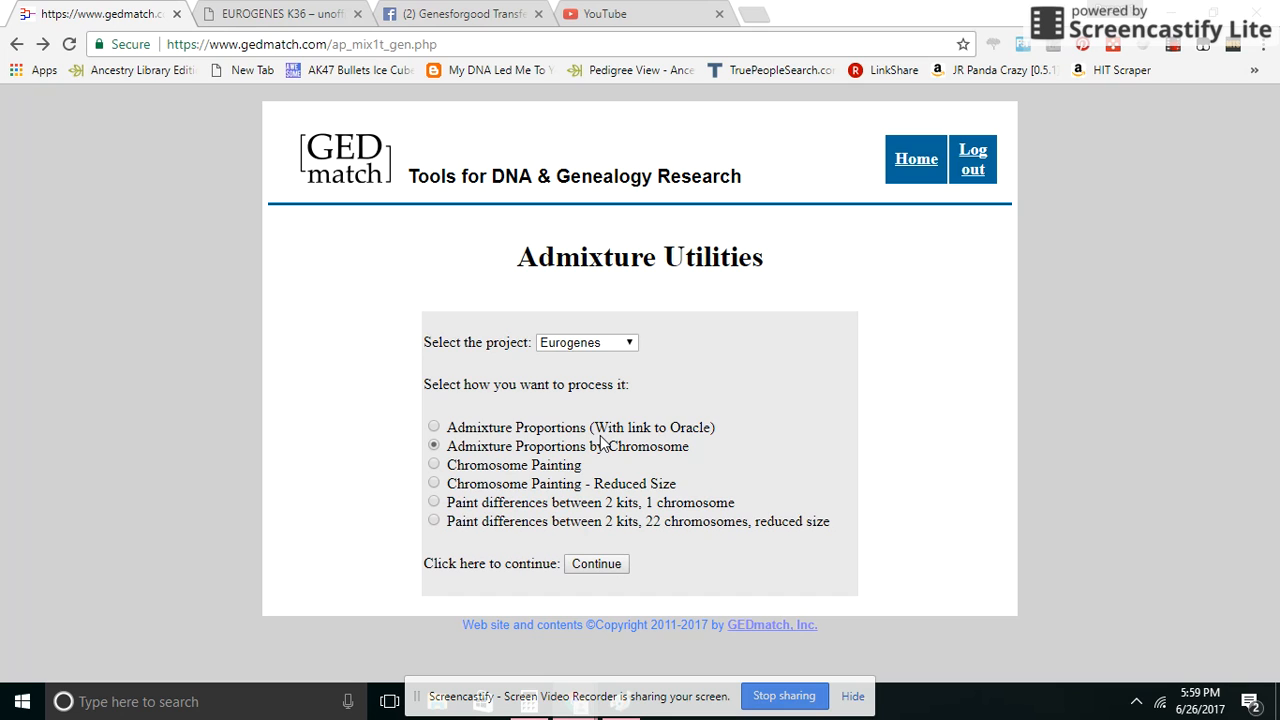
Submit the Eurogenes project with Admixture Proportions by Chromosome selected.
click(596, 564)
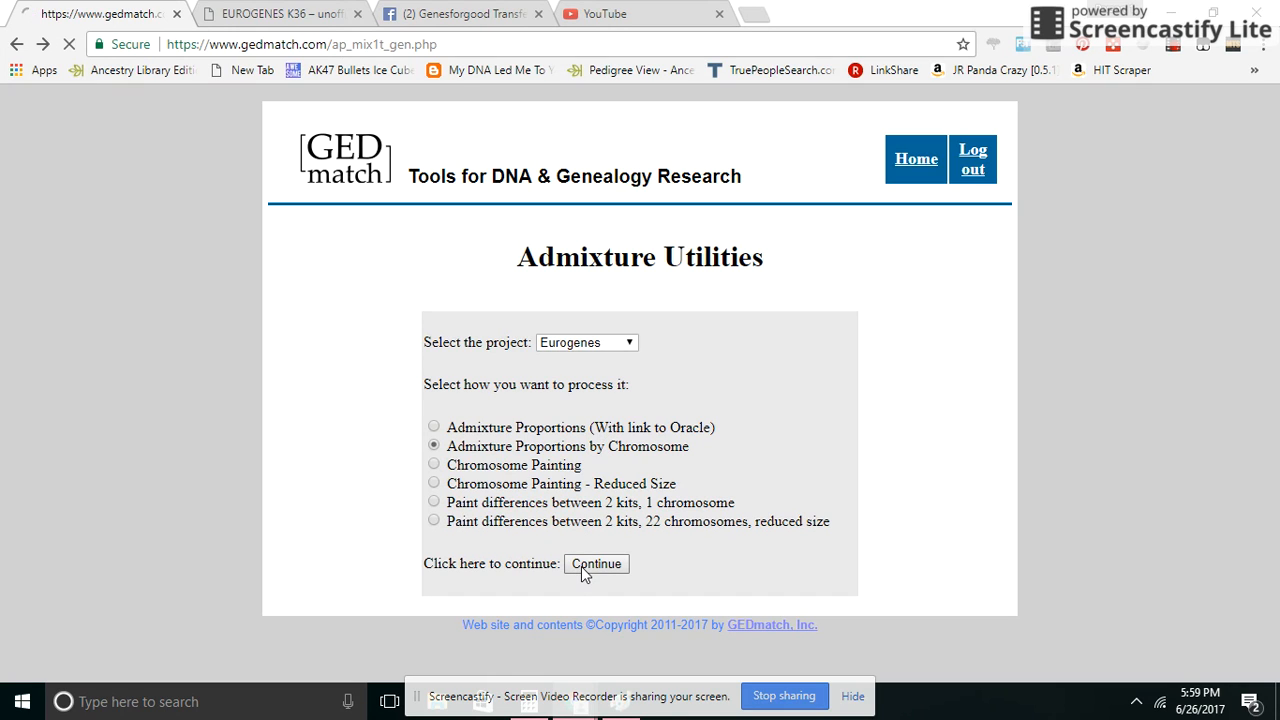
Enter kit number A703347 from the suggestions and choose the Eurogenes K36 calculator.
click(596, 564)
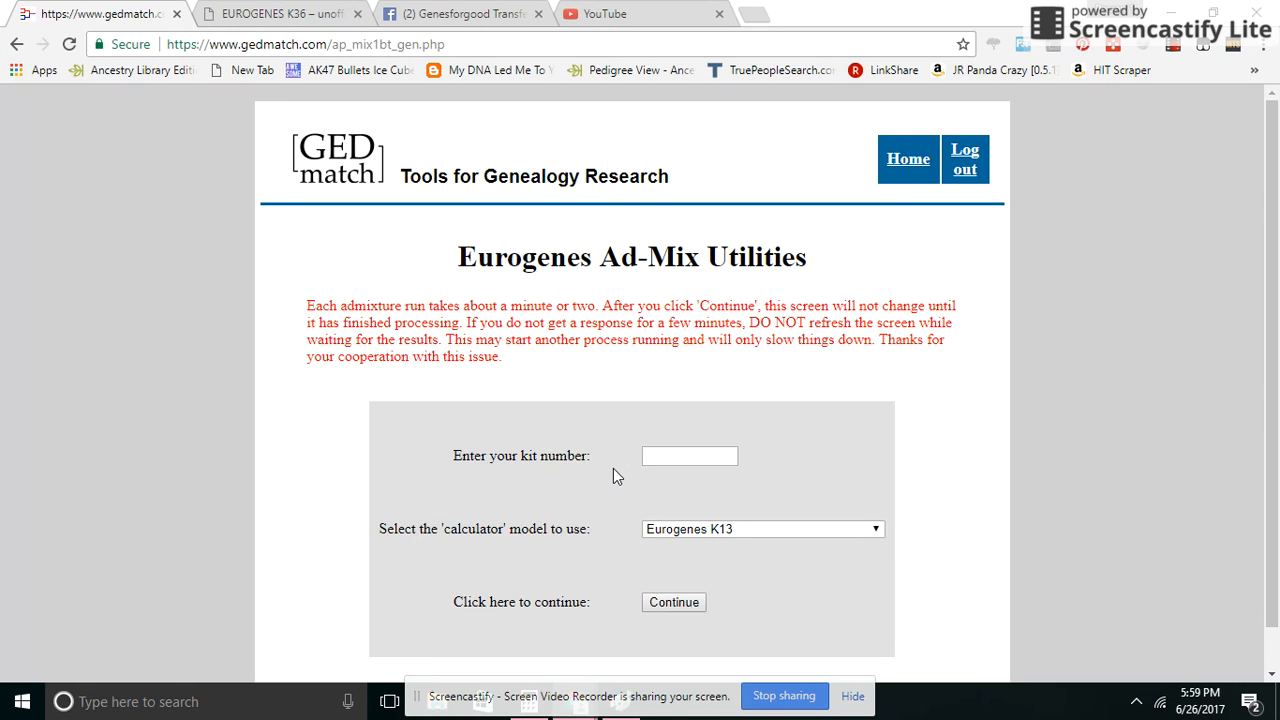
click(688, 456)
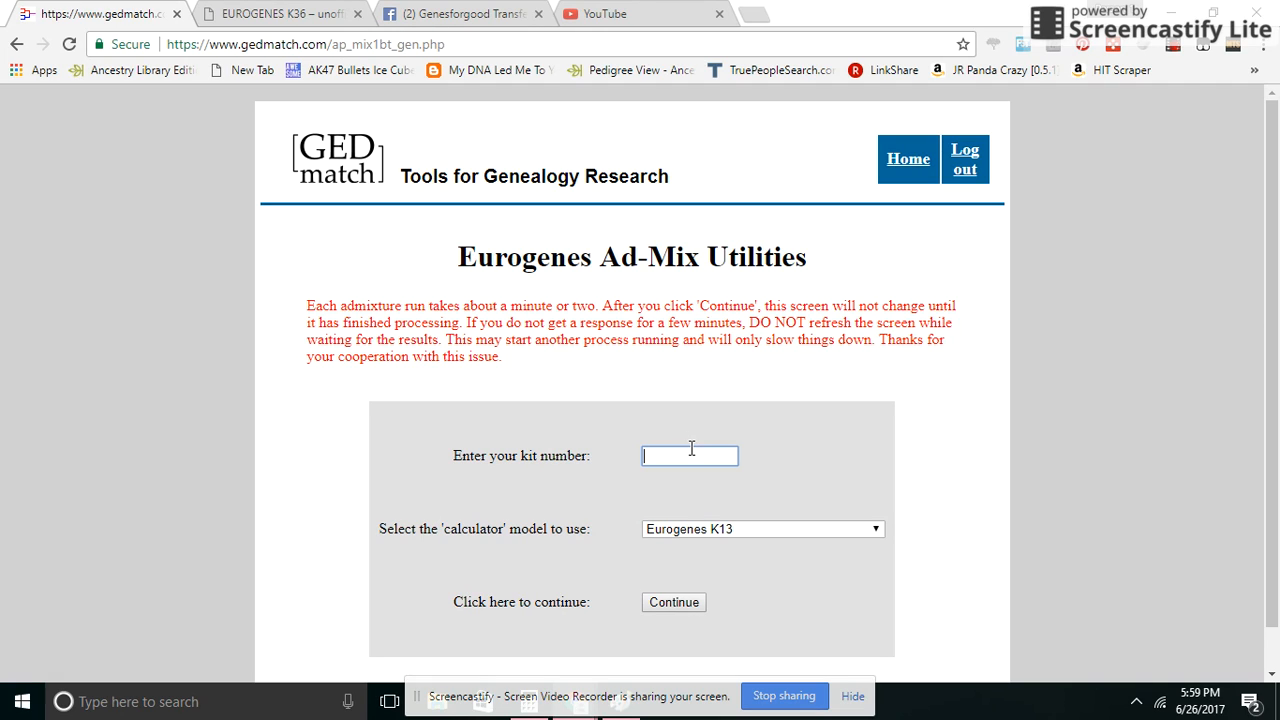
text(A669001)
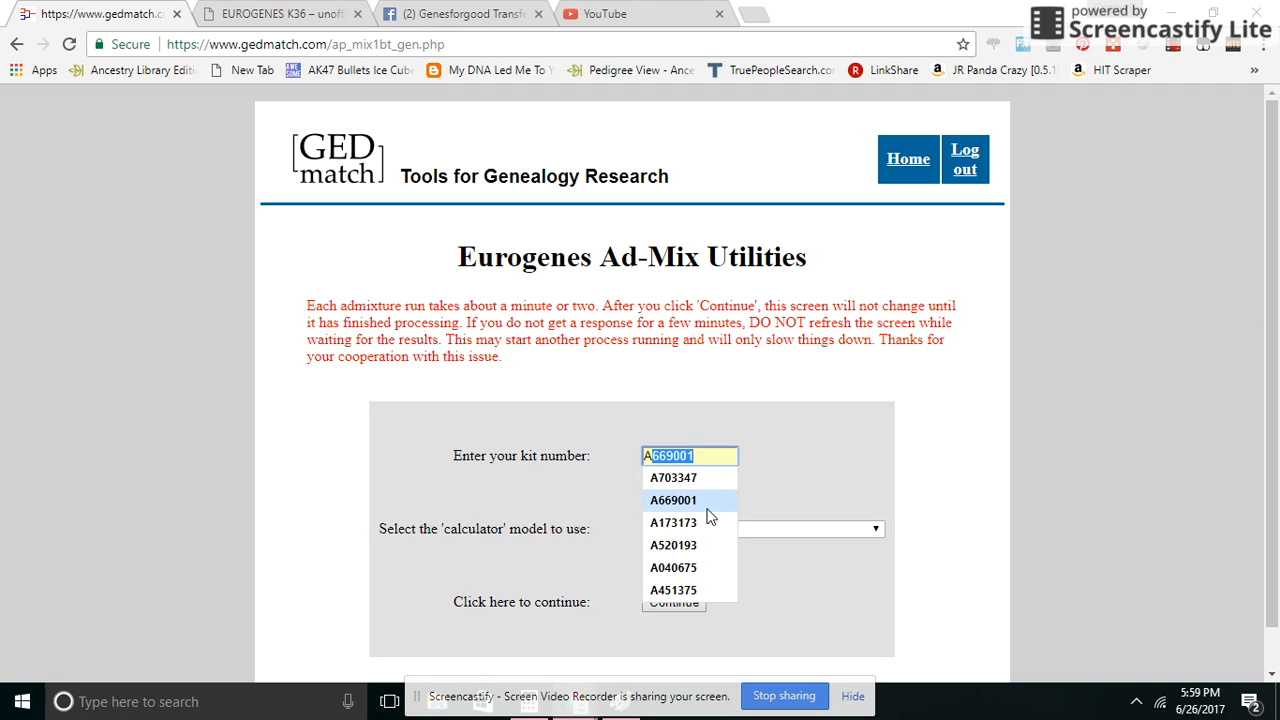
click(762, 528)
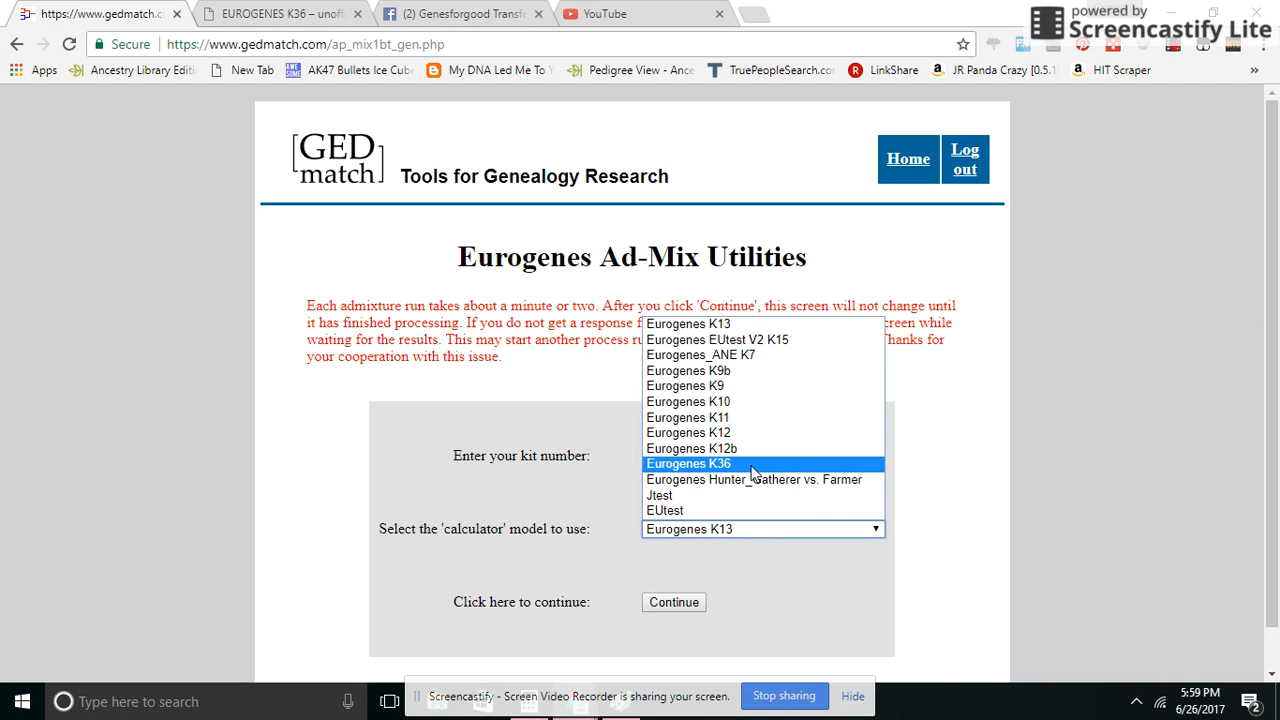
mouse_move(688, 418)
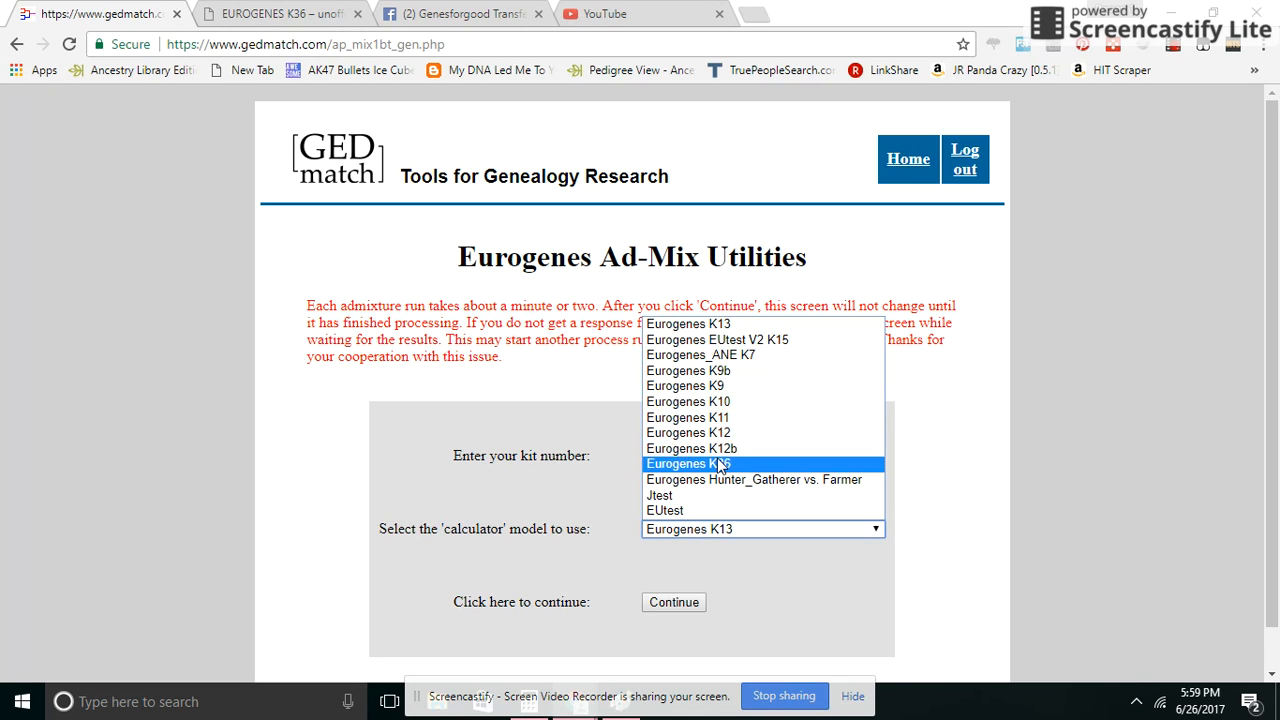
click(688, 464)
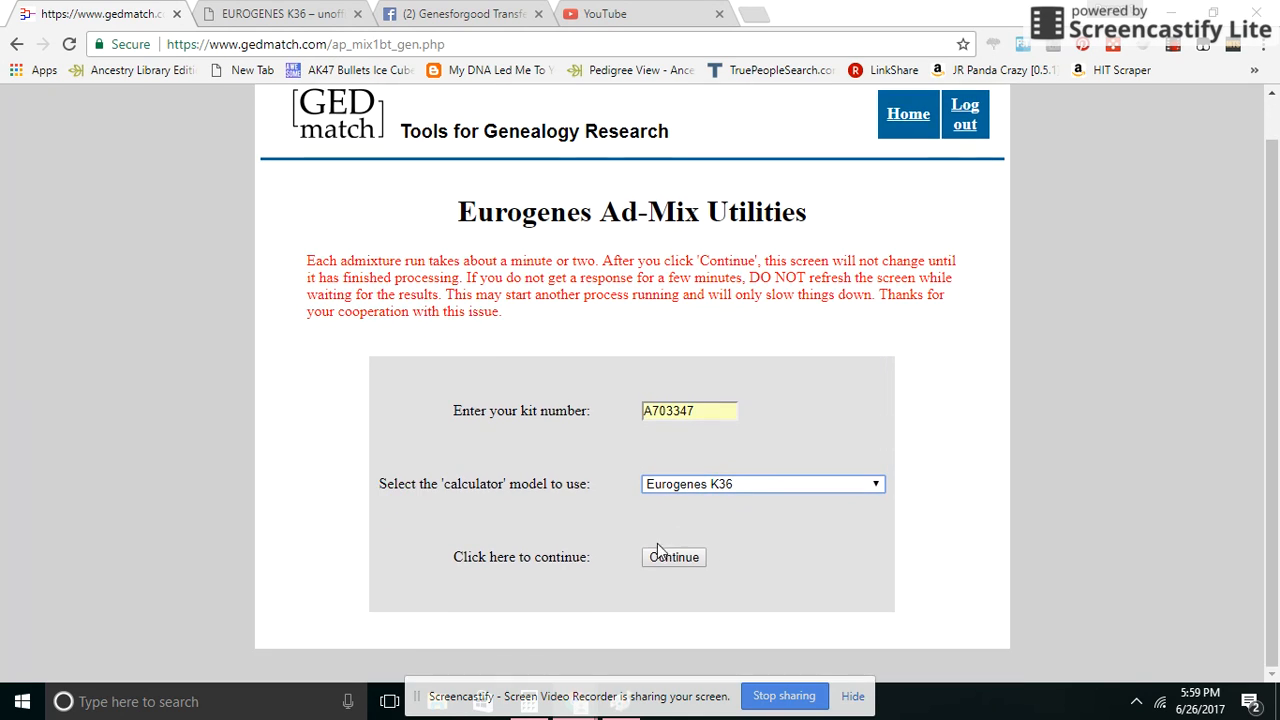
Run the K36 calculation and review the by-chromosome proportions table for chromosomes 1-22.
click(672, 556)
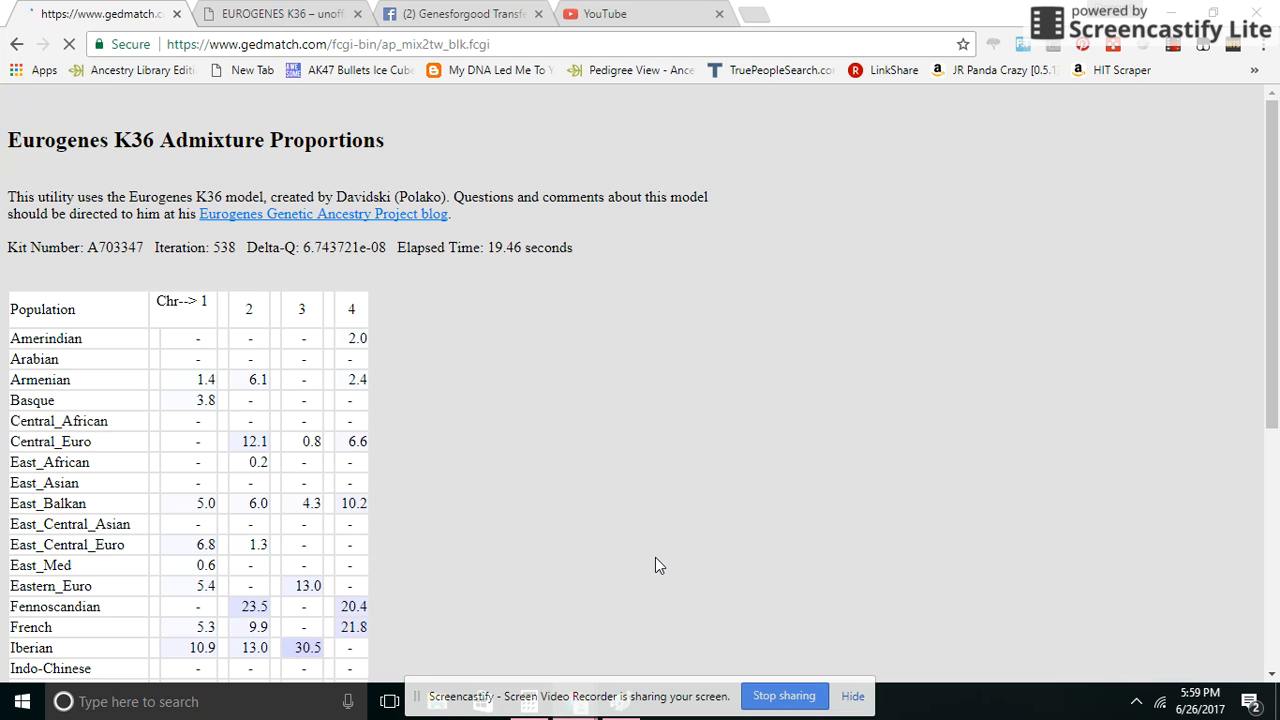
scroll(down, 3)
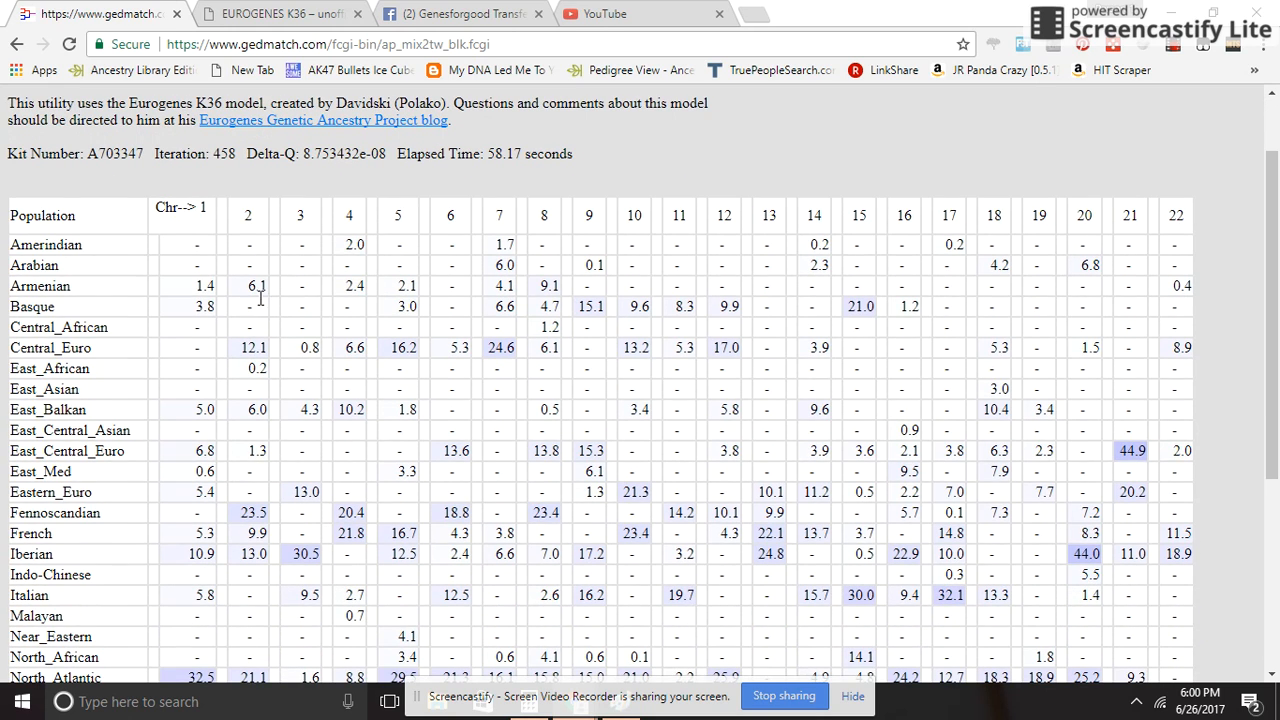
mouse_move(268, 342)
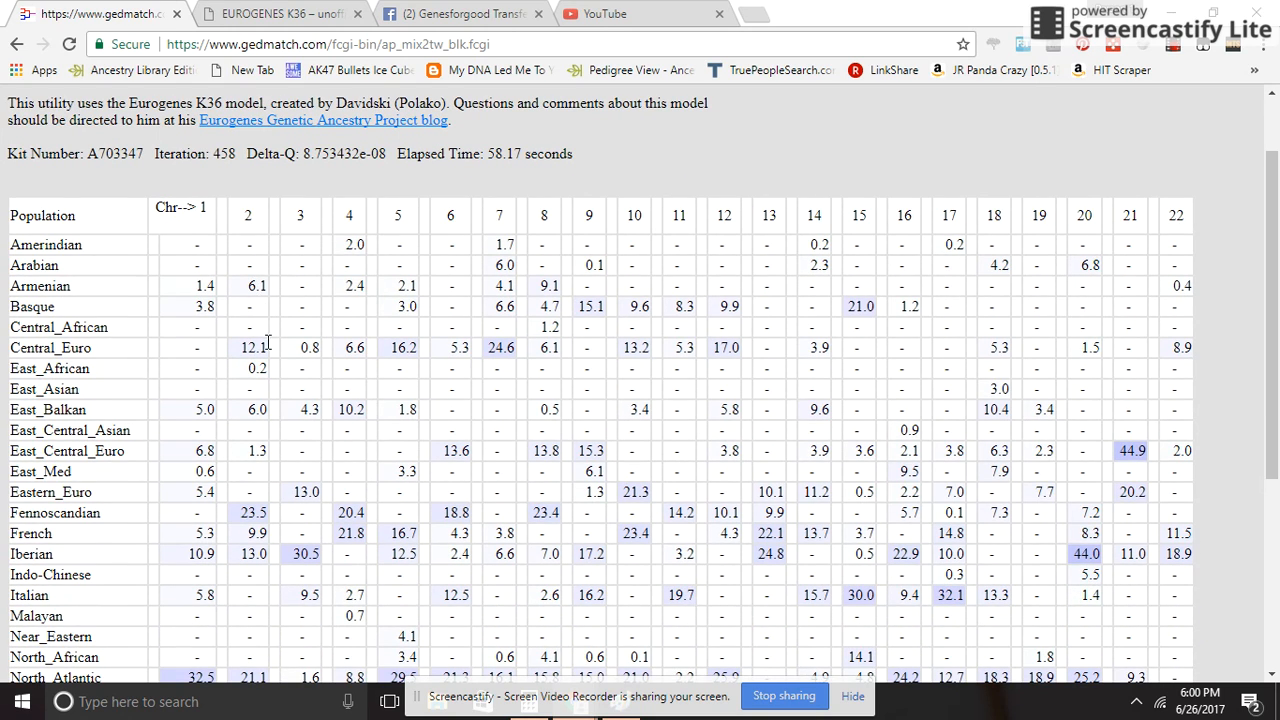
mouse_move(252, 472)
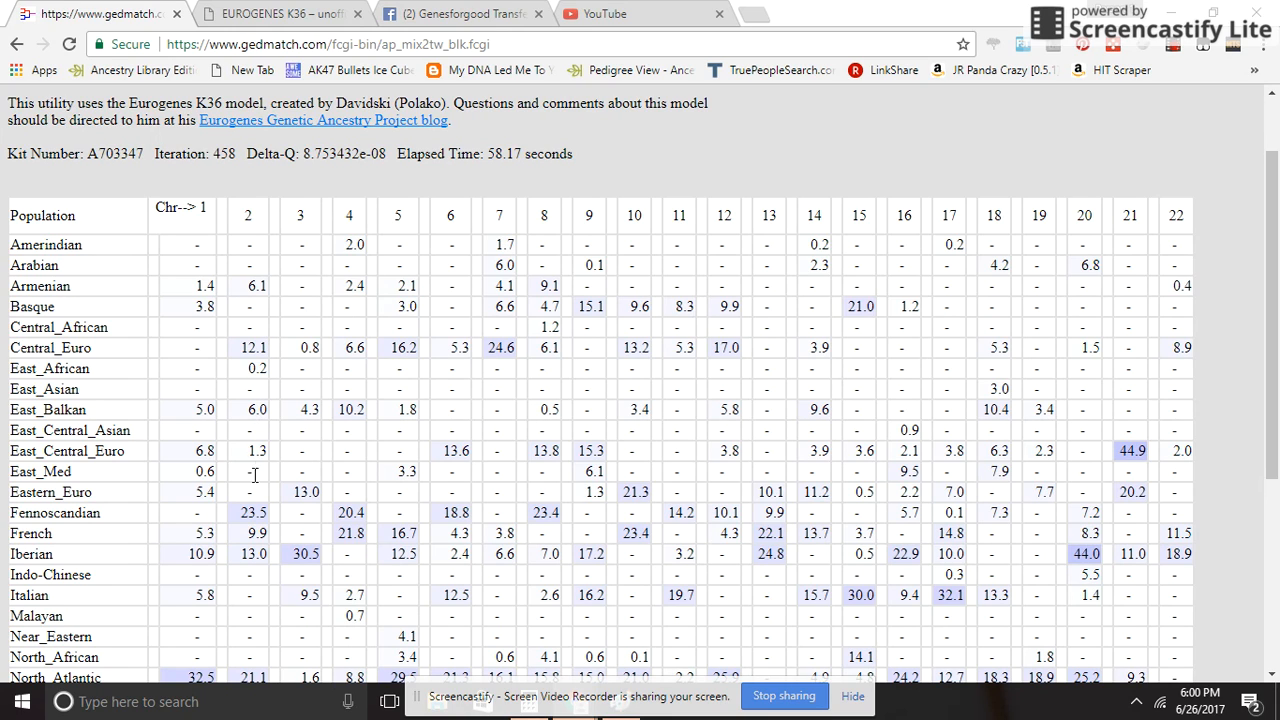
mouse_move(660, 520)
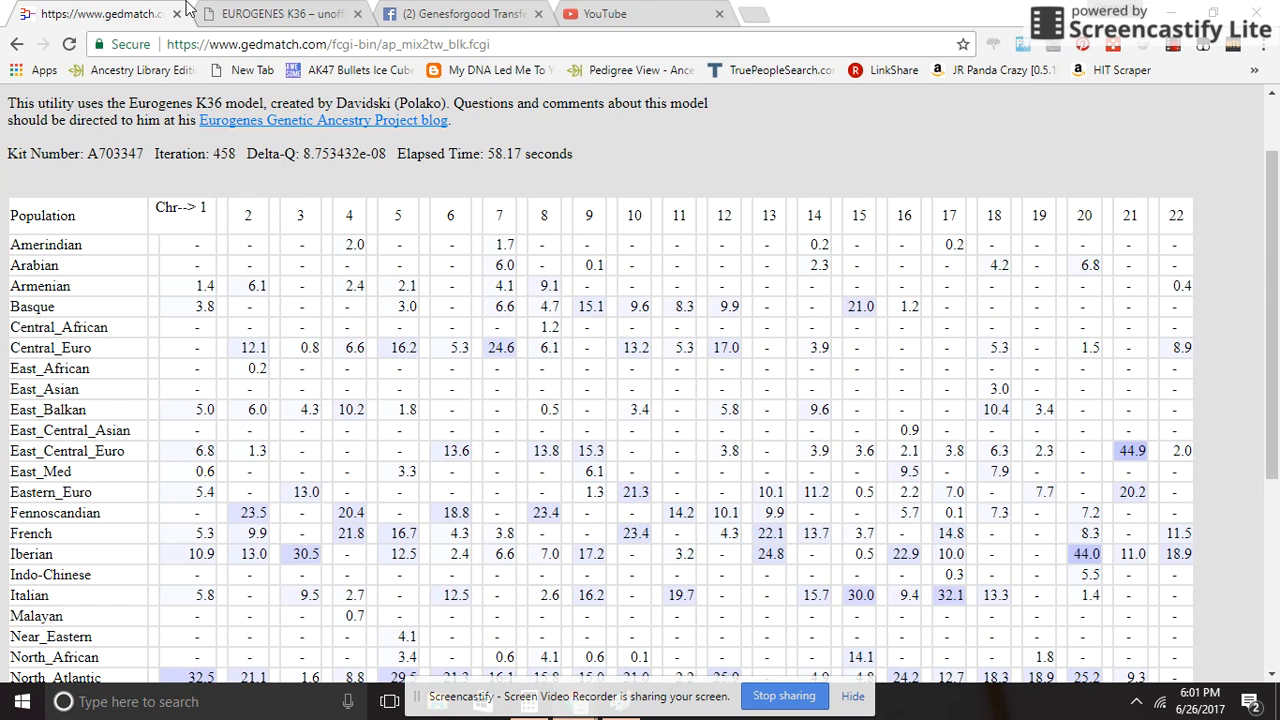
scroll(down, 3)
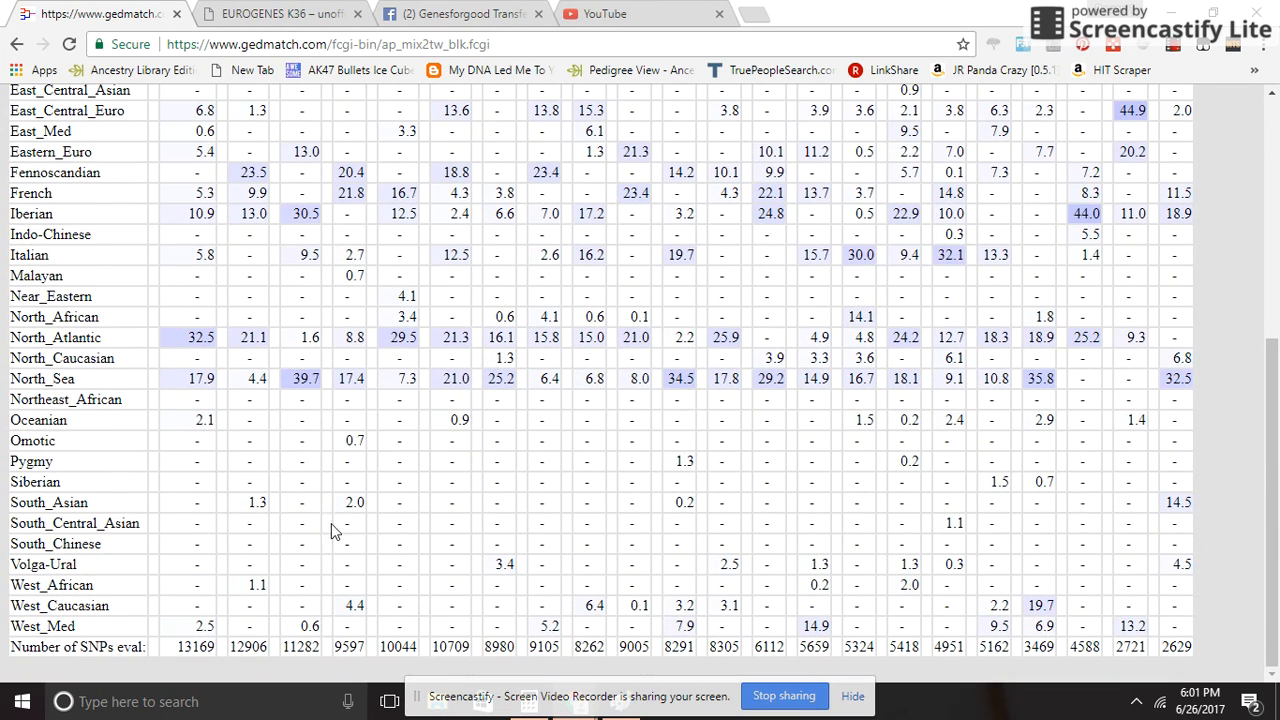
mouse_move(360, 524)
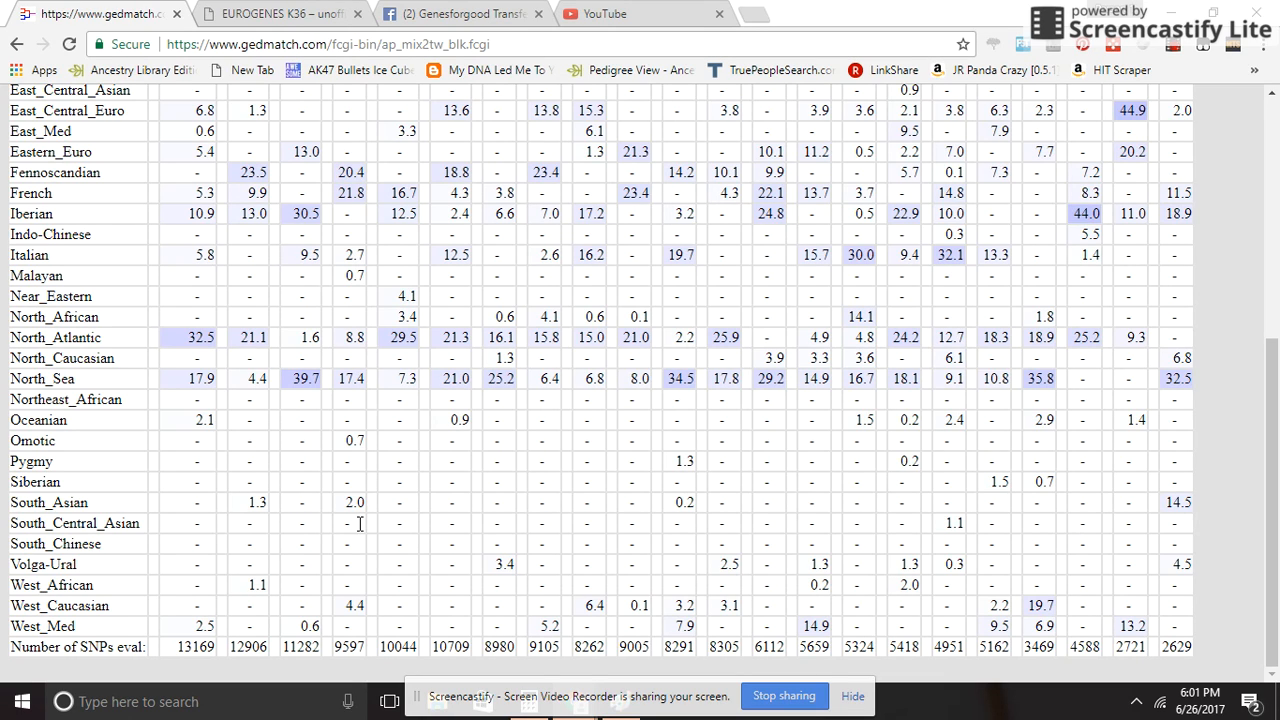
mouse_move(198, 664)
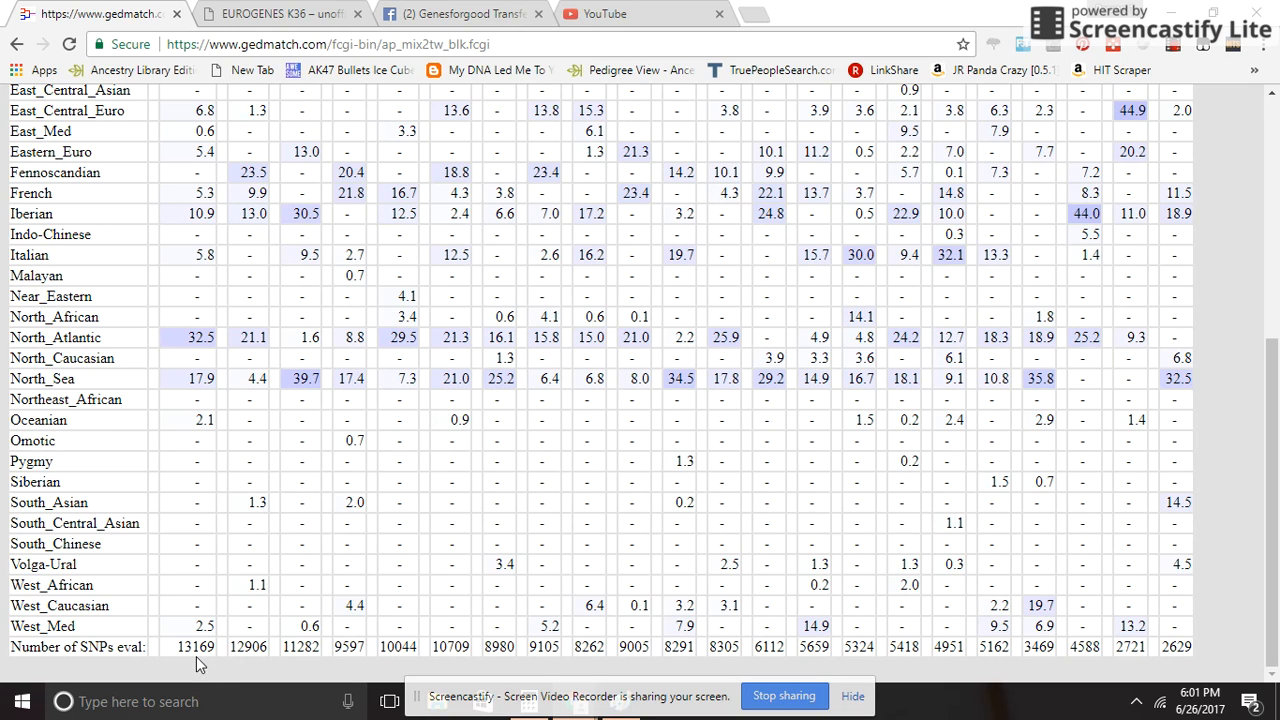
mouse_move(334, 660)
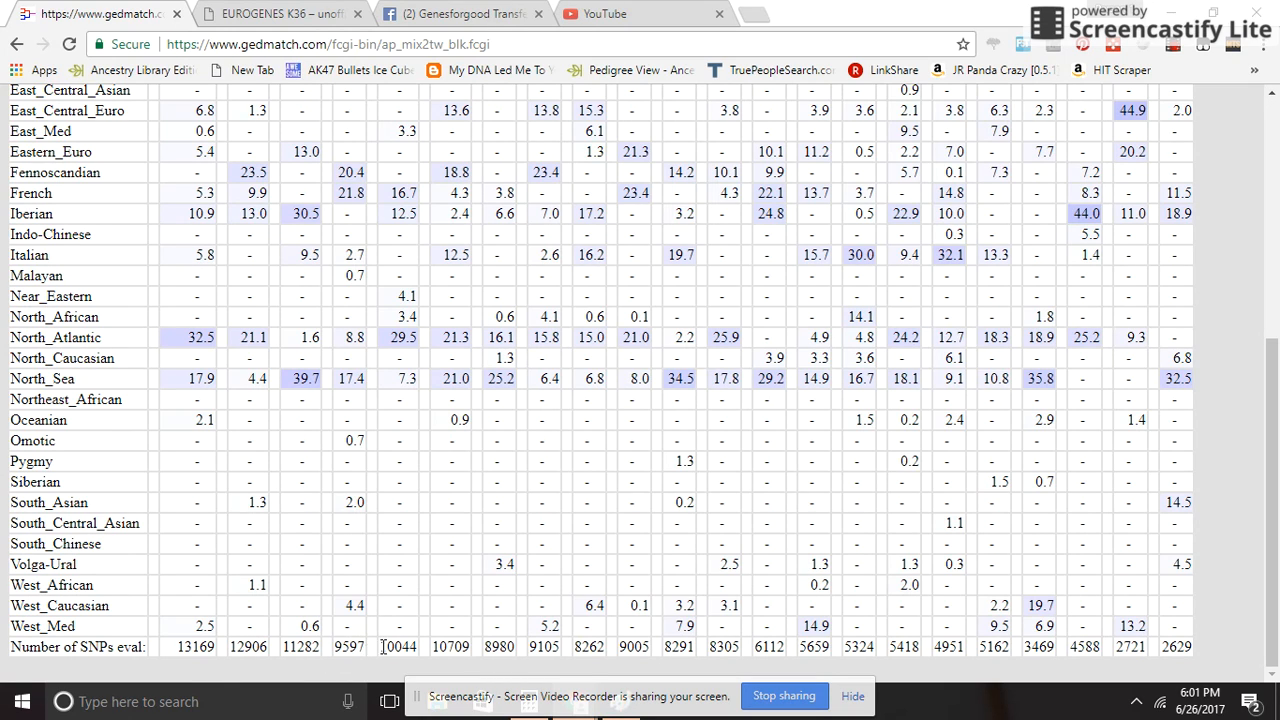
mouse_move(1244, 628)
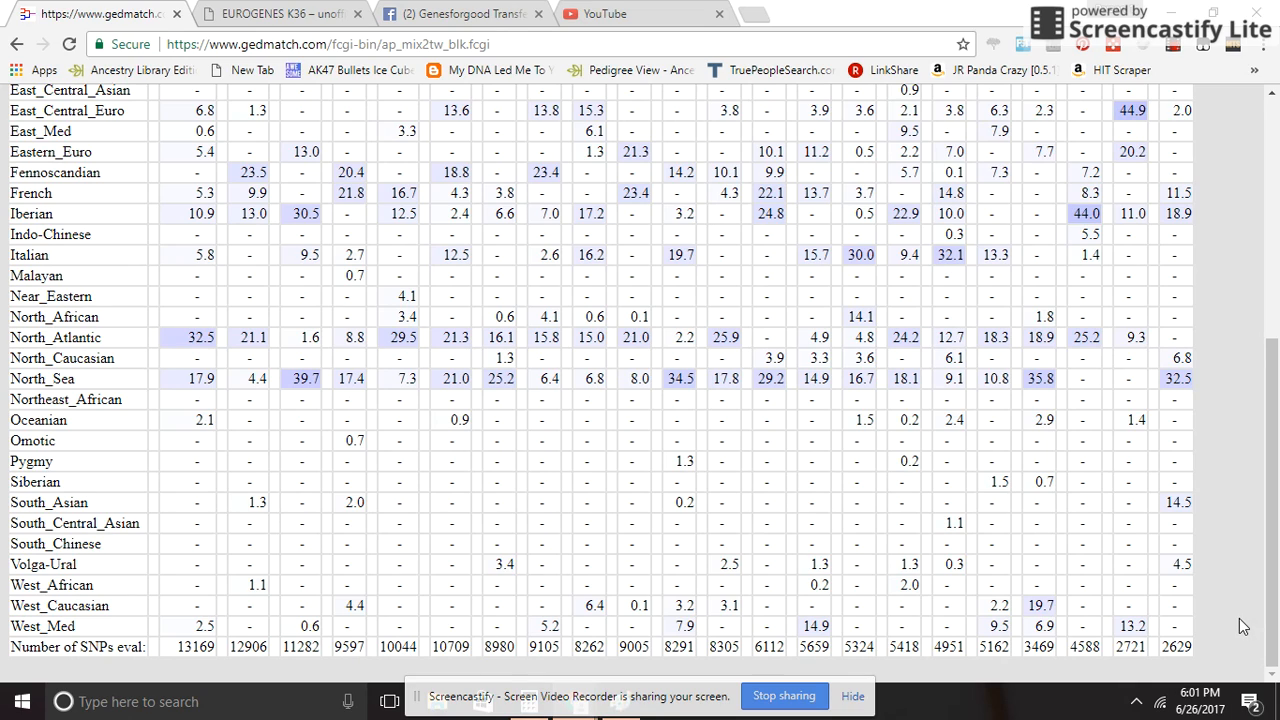
scroll(up, 3)
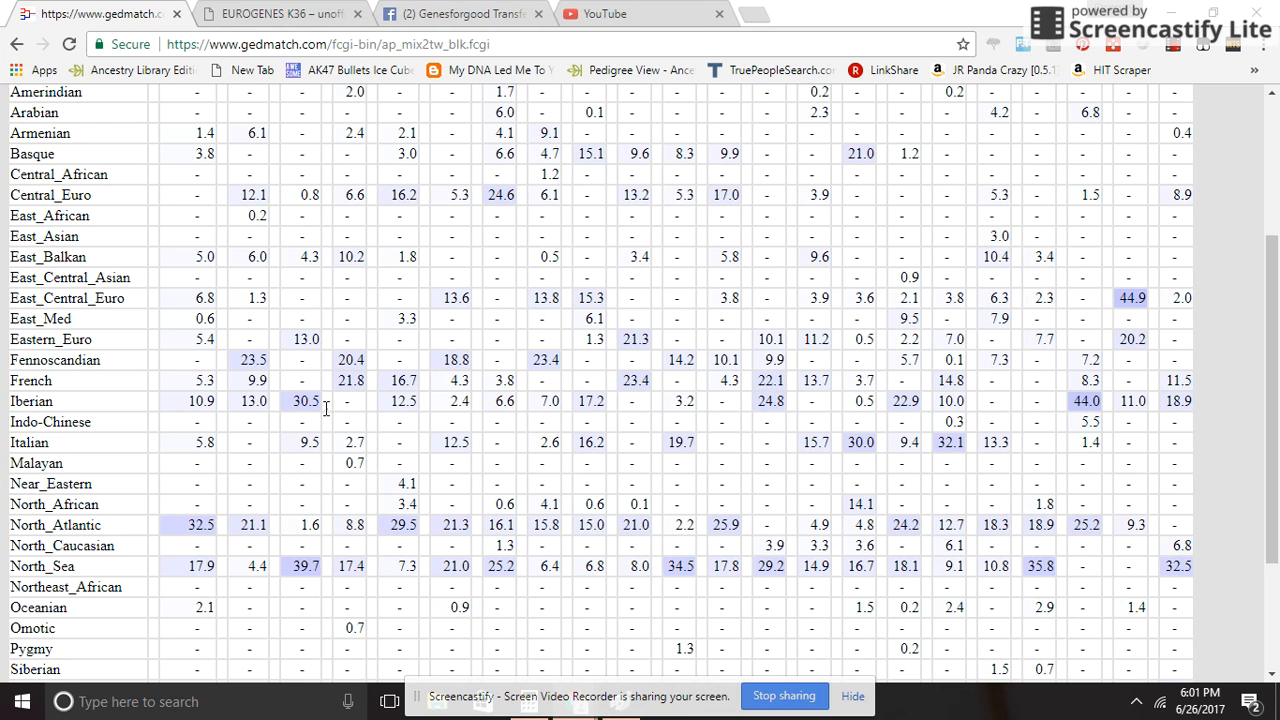
scroll(up, 3)
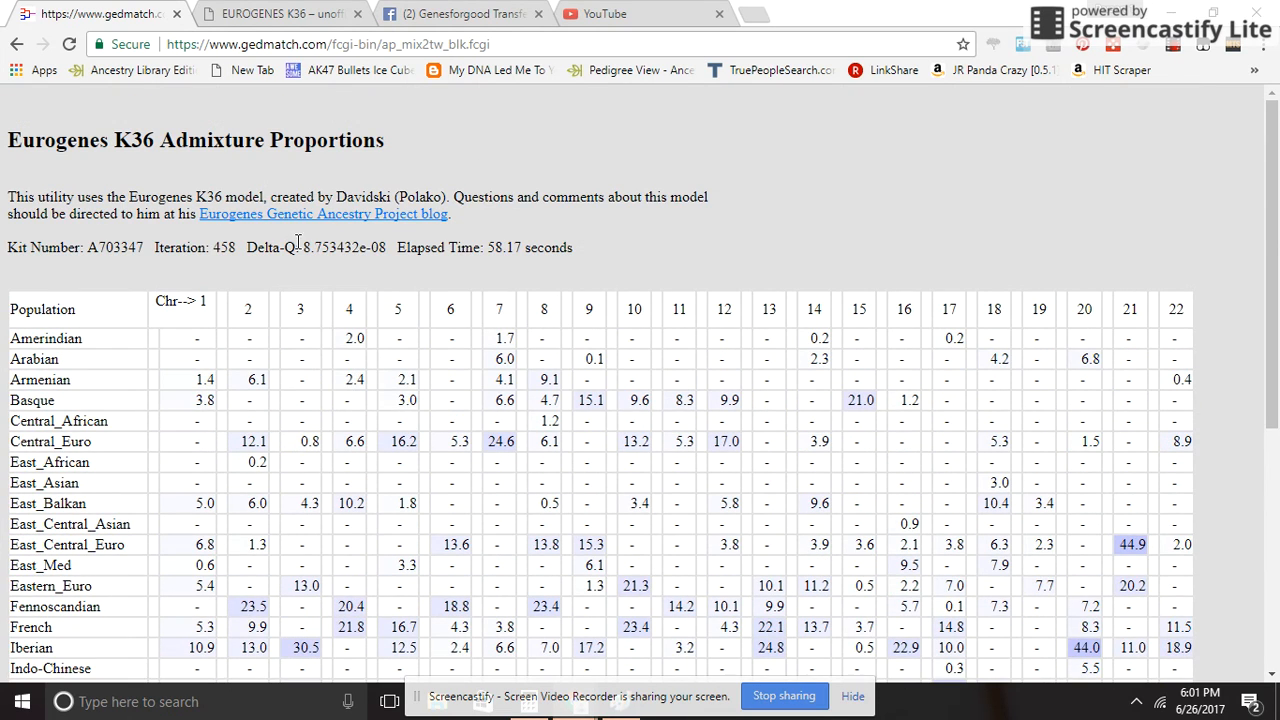
scroll(down, 3)
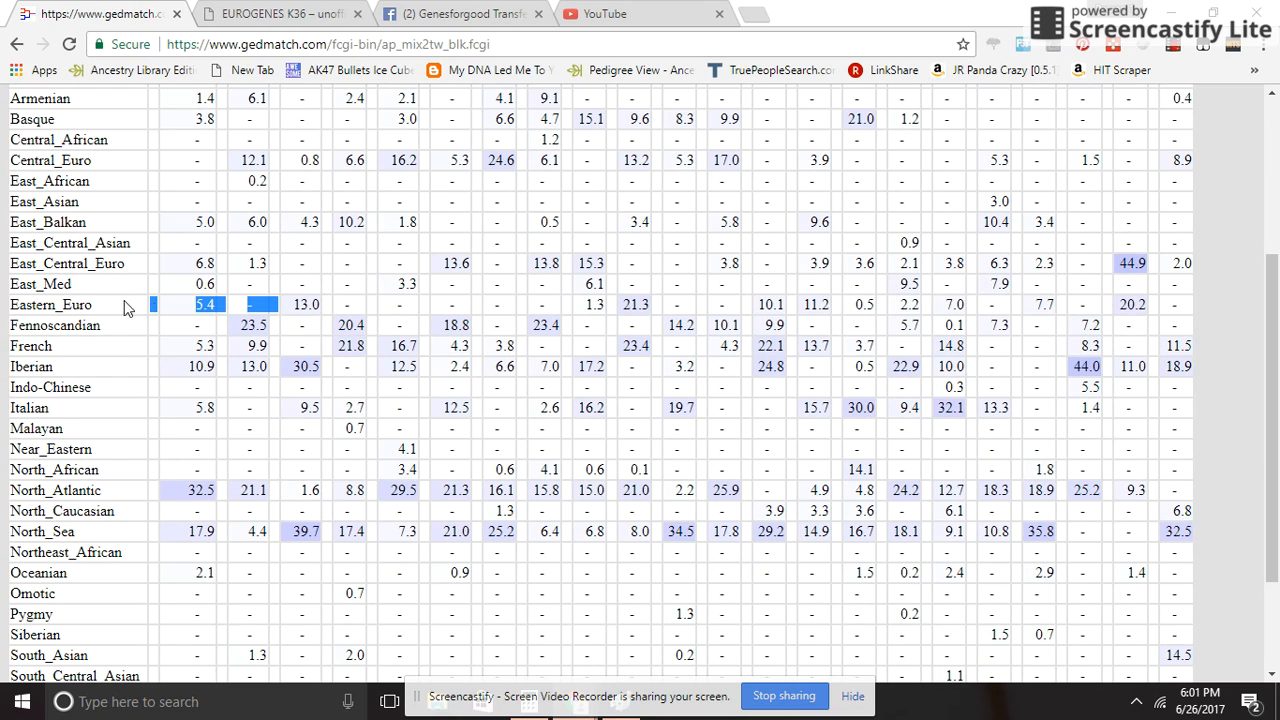
mouse_move(246, 356)
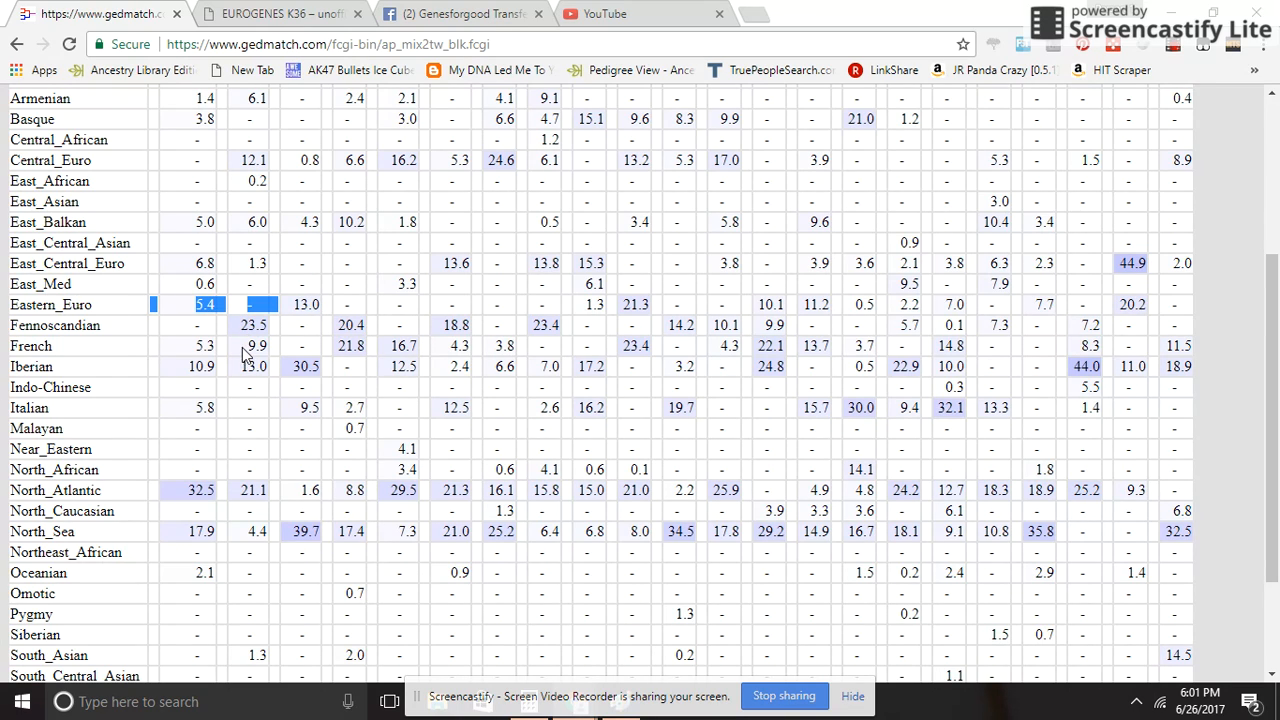
click(256, 346)
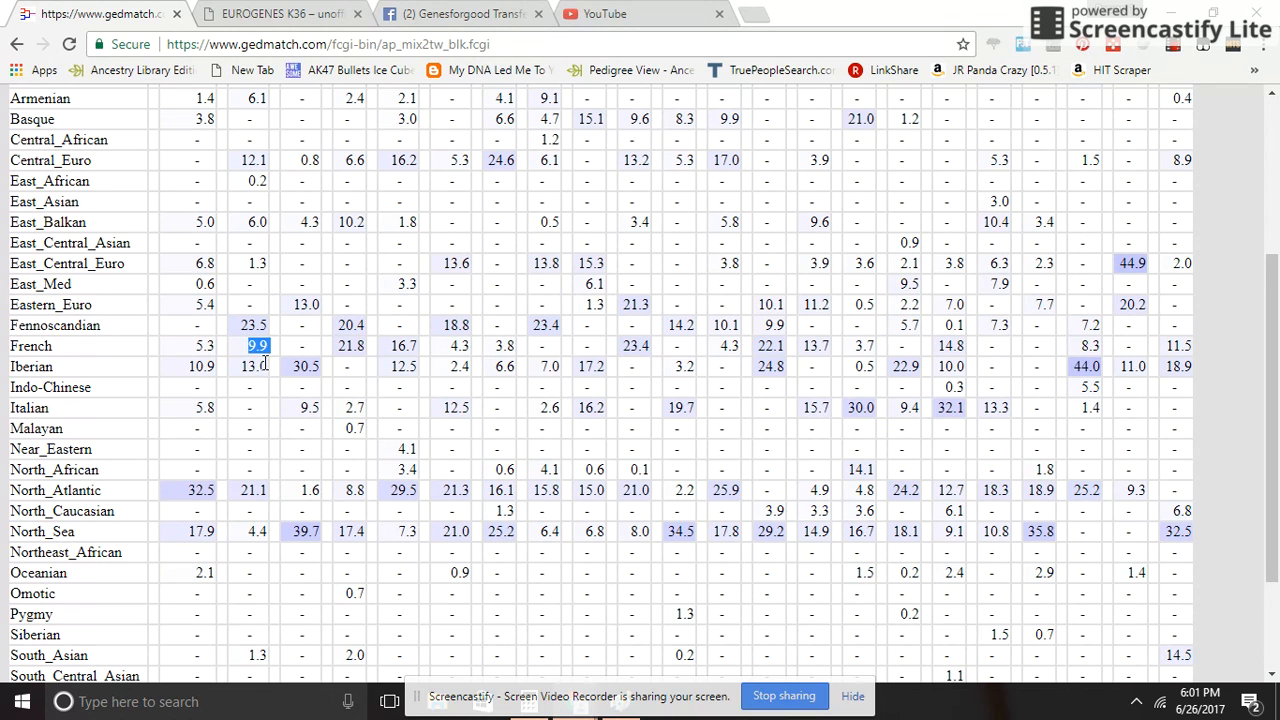
scroll(down, 3)
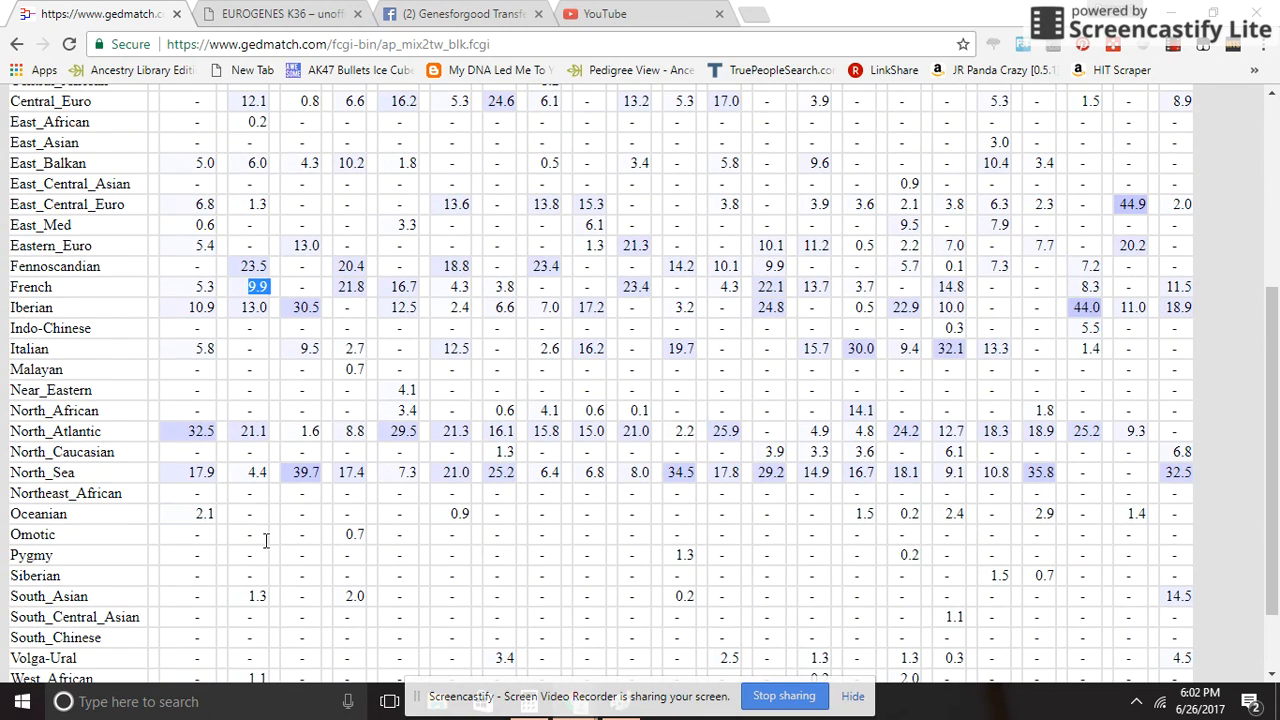
scroll(up, 3)
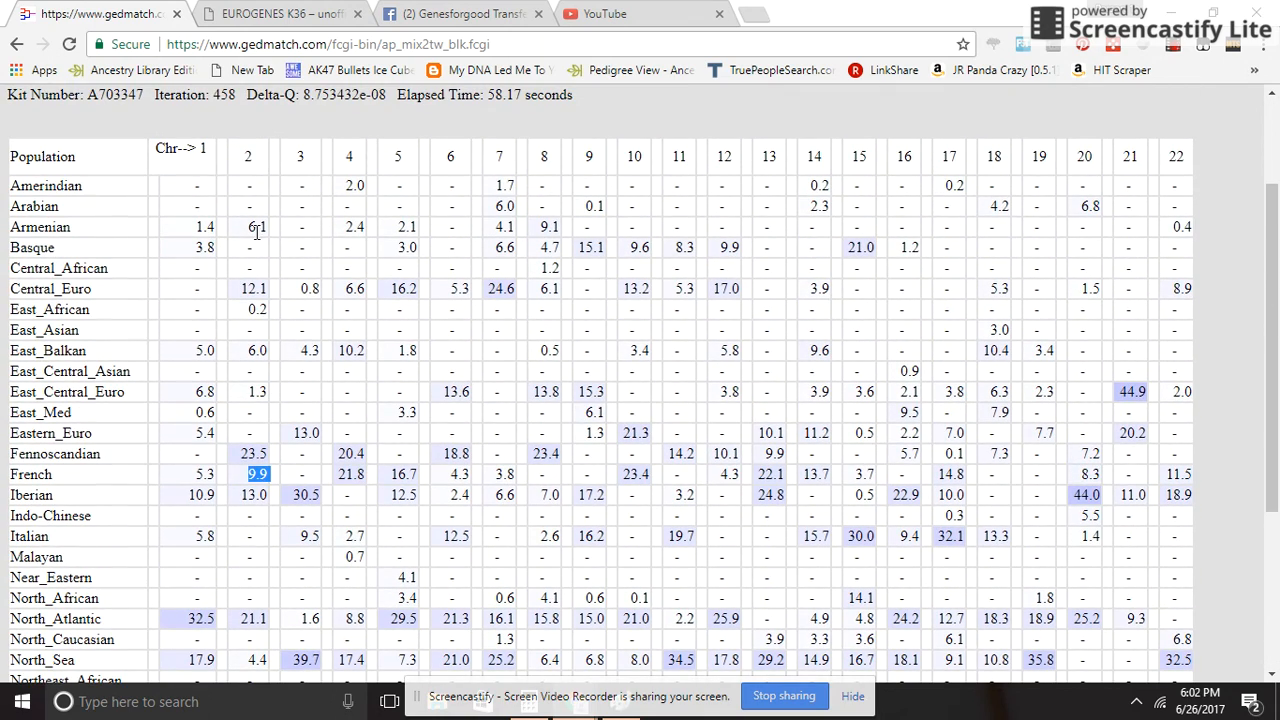
scroll(down, 3)
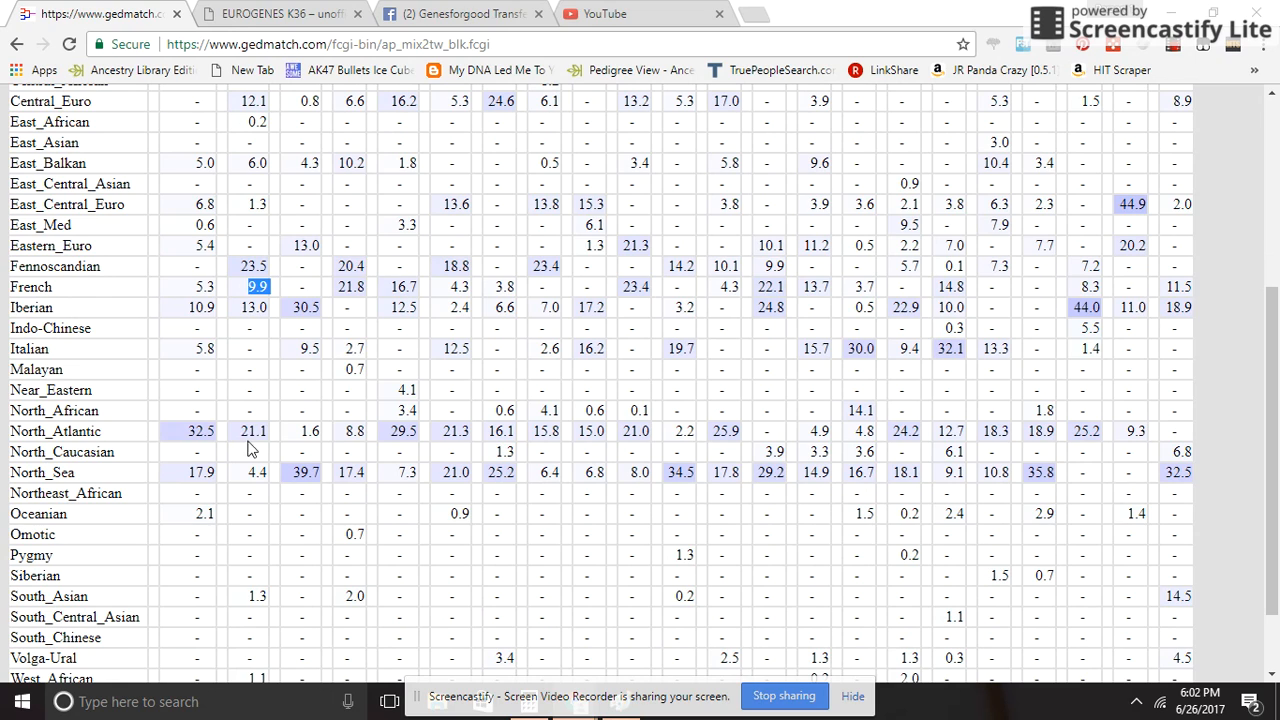
mouse_move(272, 280)
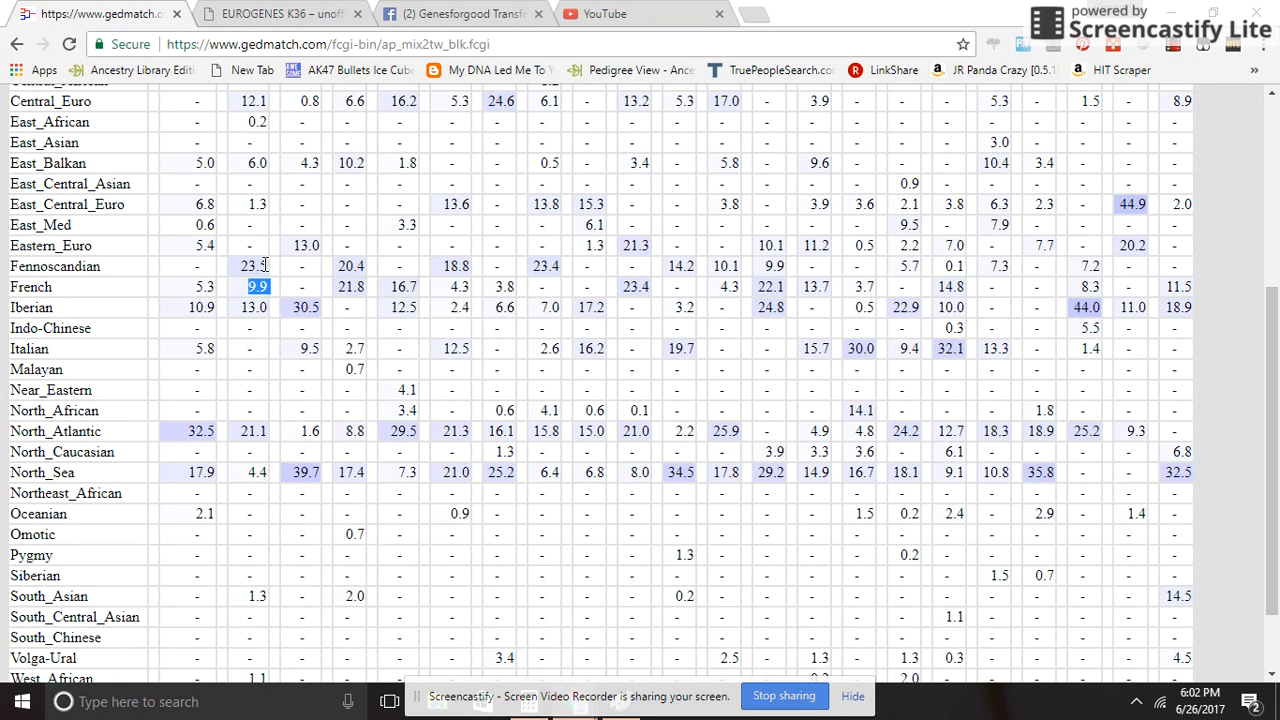
scroll(down, 3)
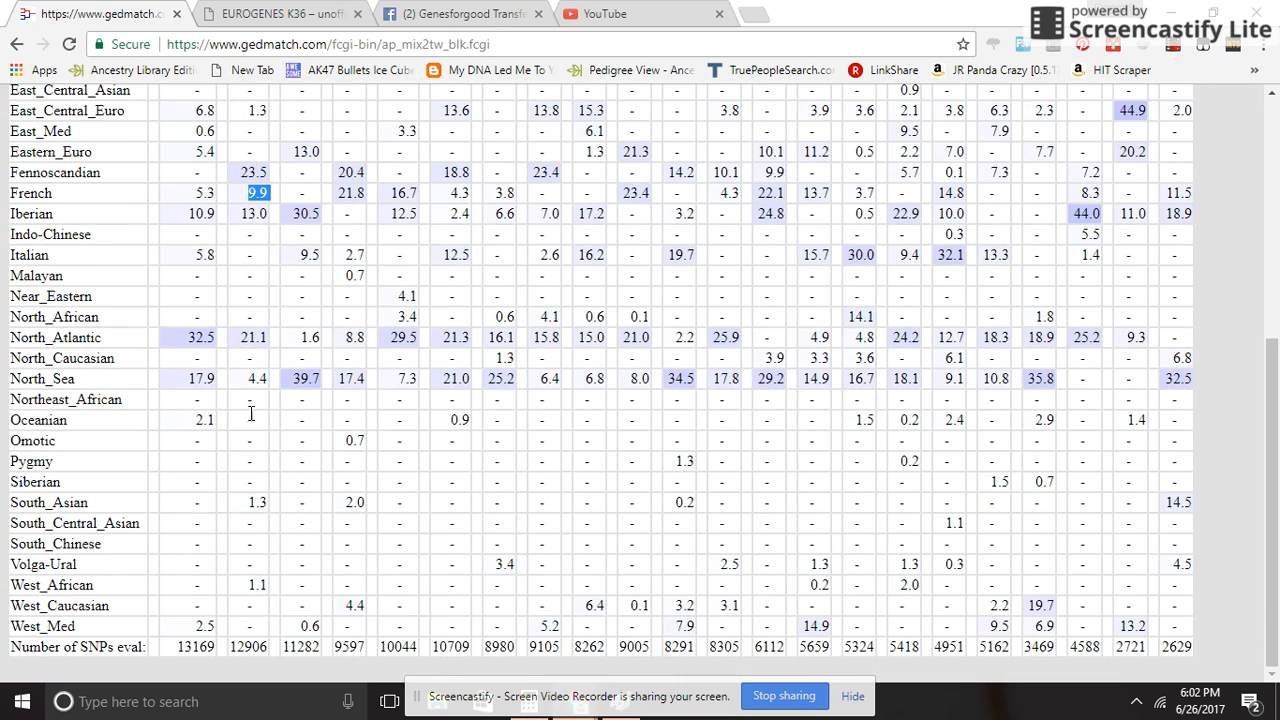
mouse_move(264, 396)
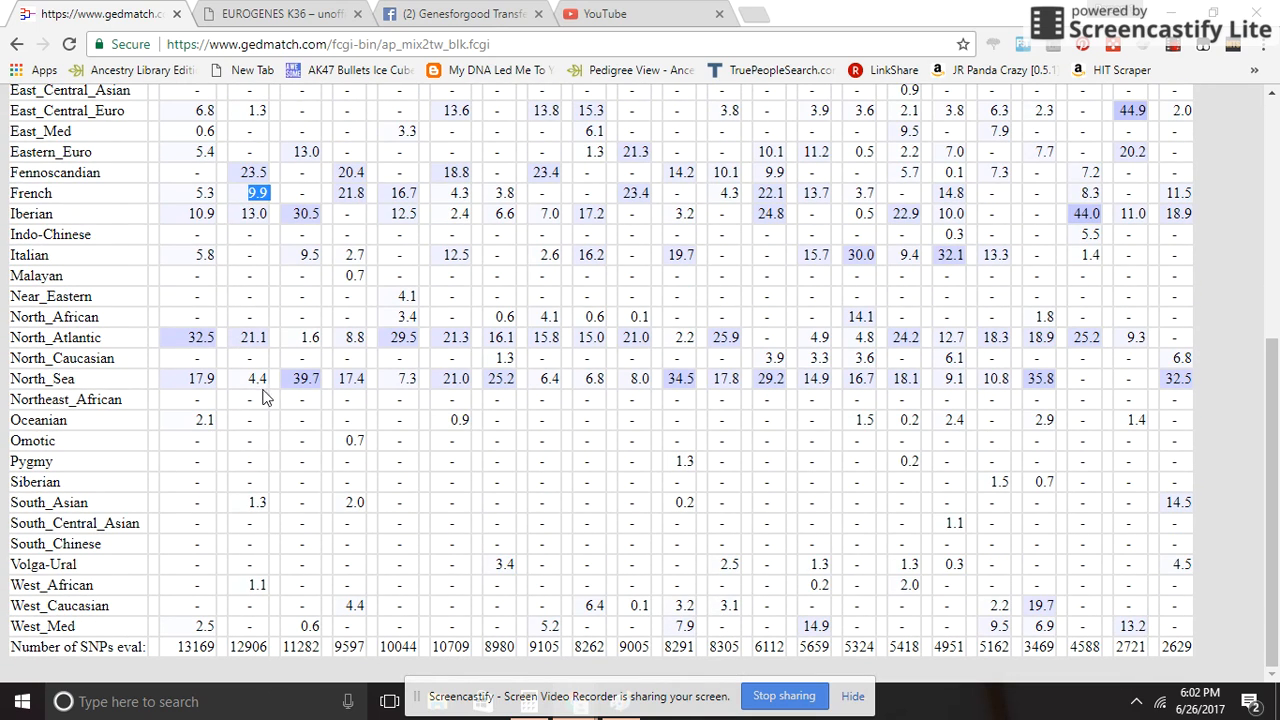
scroll(up, 3)
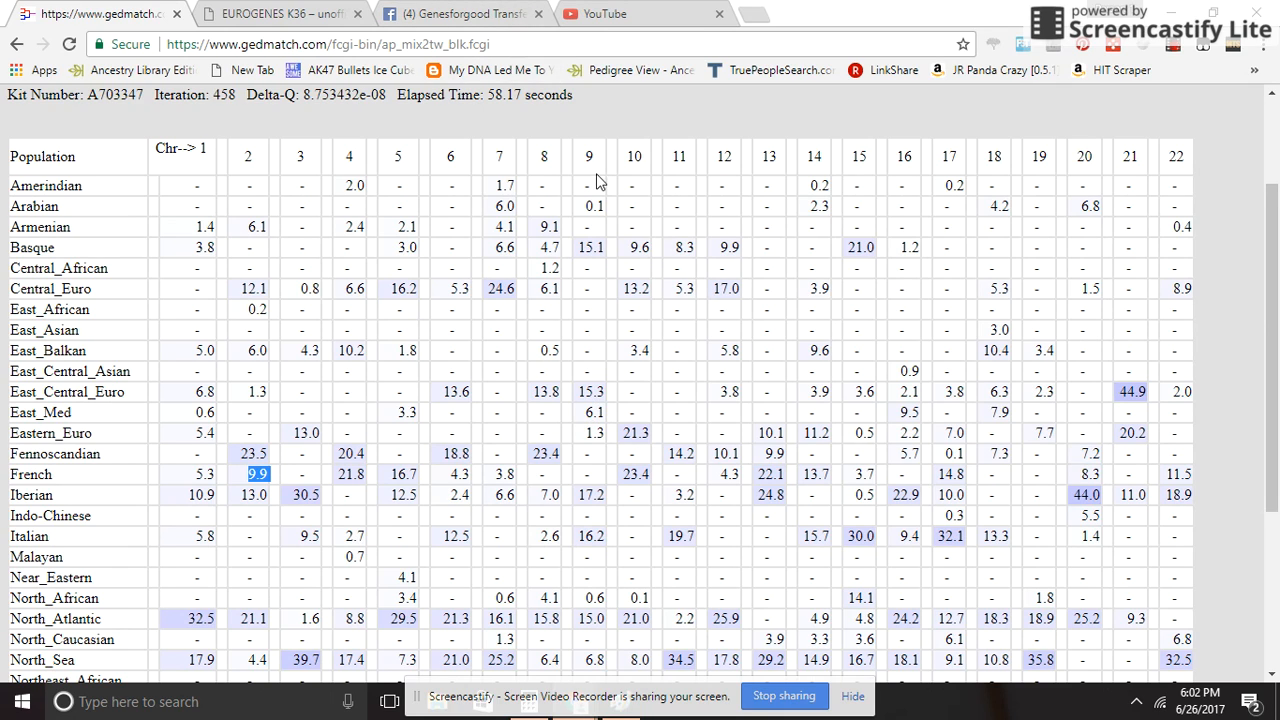
mouse_move(588, 244)
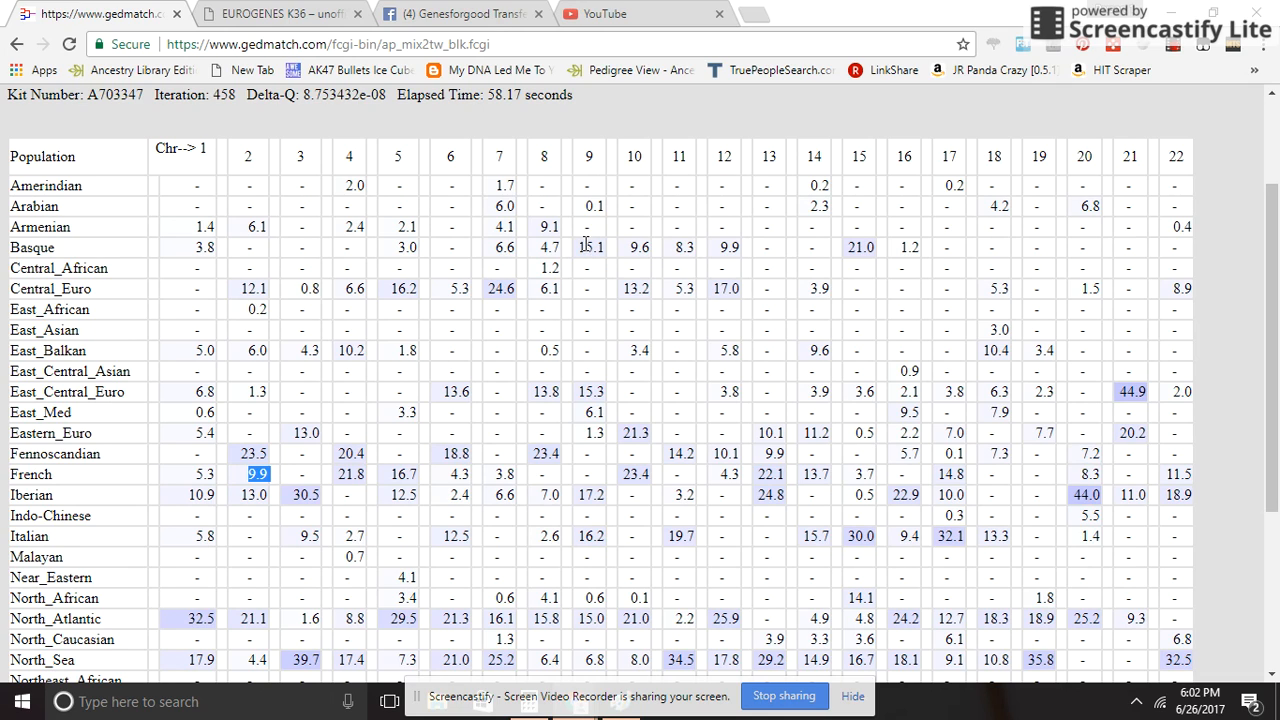
mouse_move(536, 280)
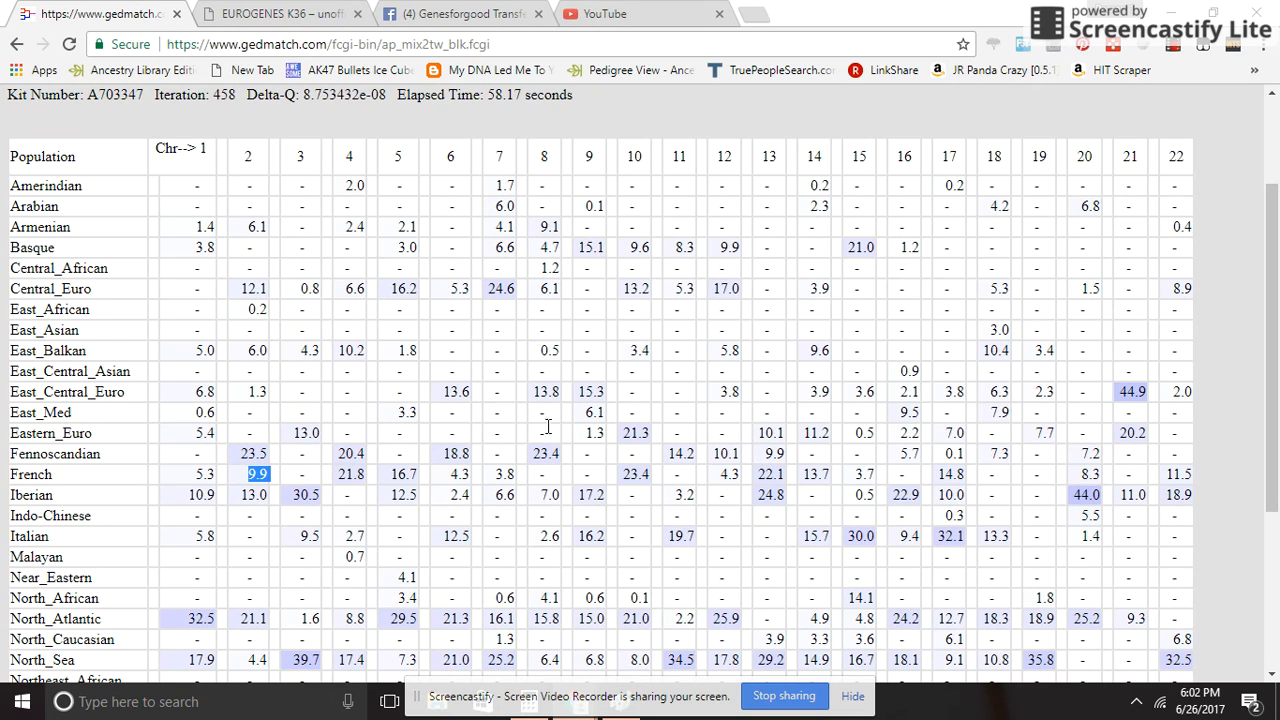
mouse_move(548, 448)
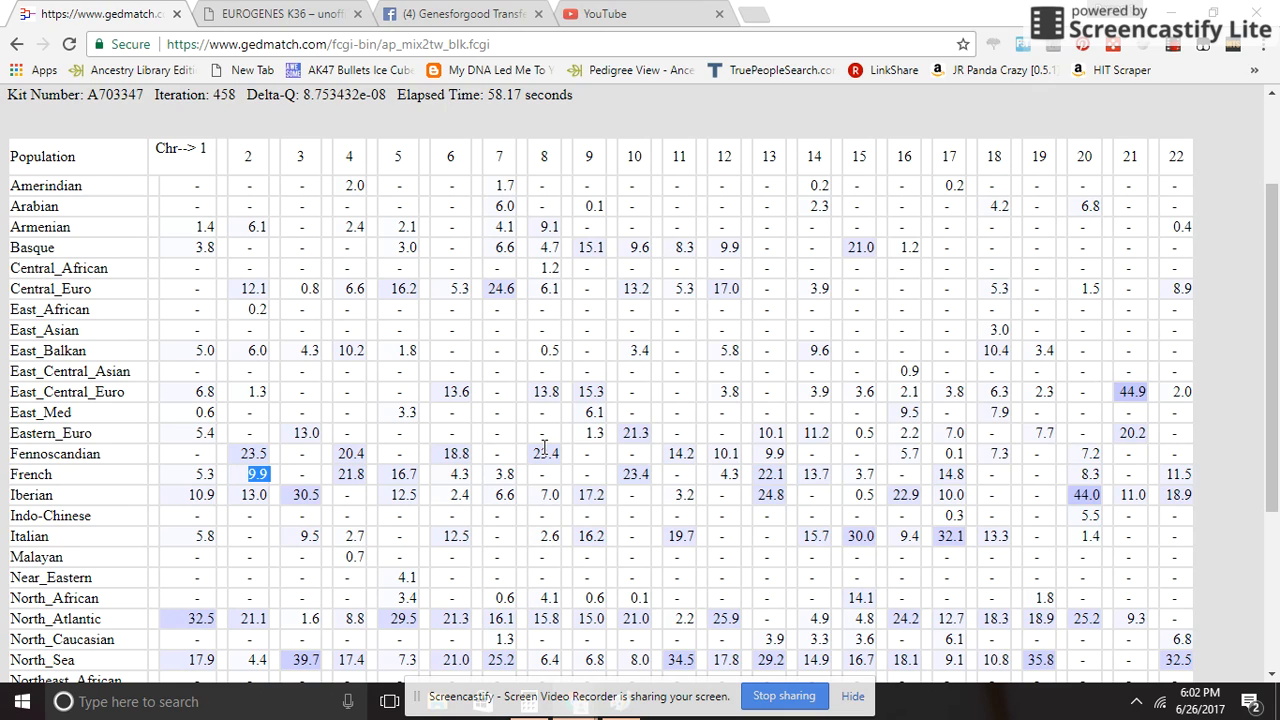